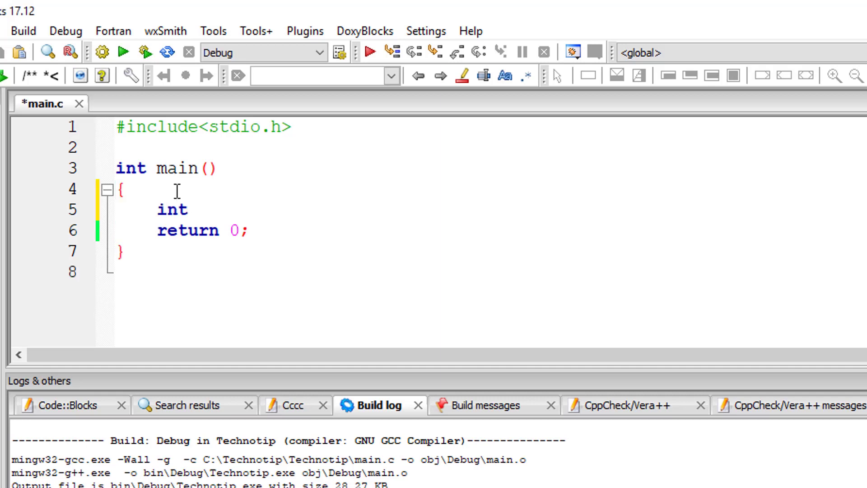
Step: Declare a = 20, b = 10, c = 0, compute c = a + b and printf c with %d, then save
type("a = 20")
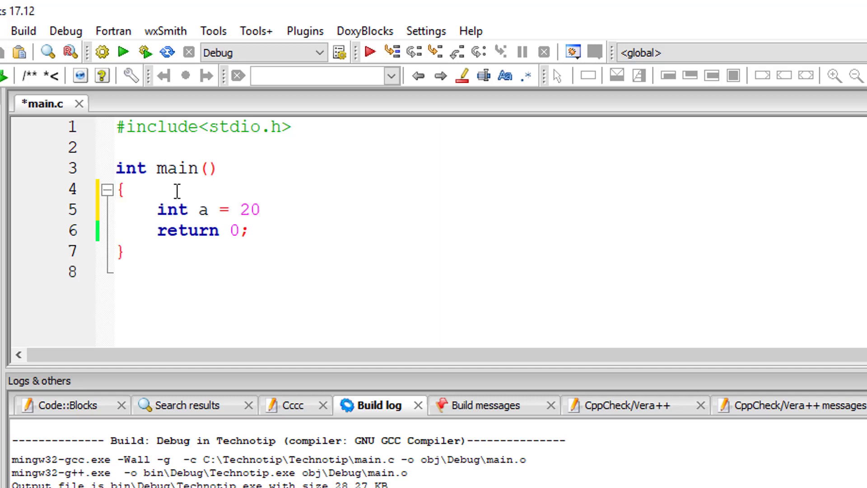
type(", b =")
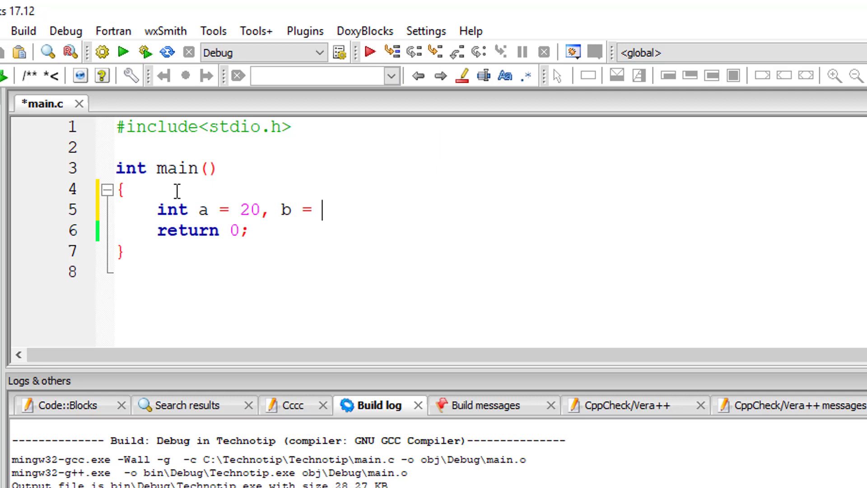
type("10, c = 0;")
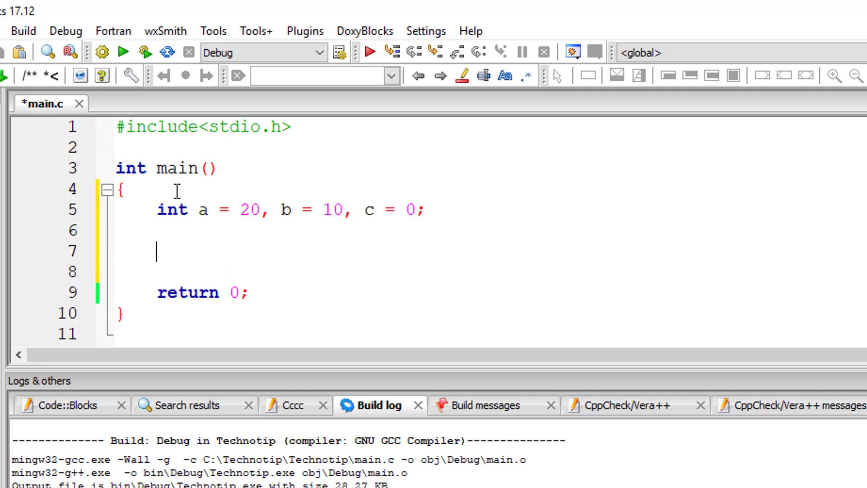
type("c")
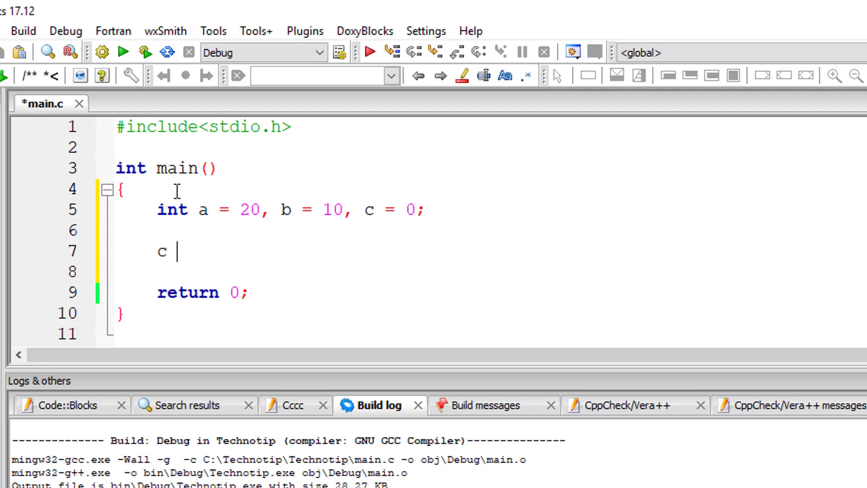
type("= a + b;")
type("printf(\"%")
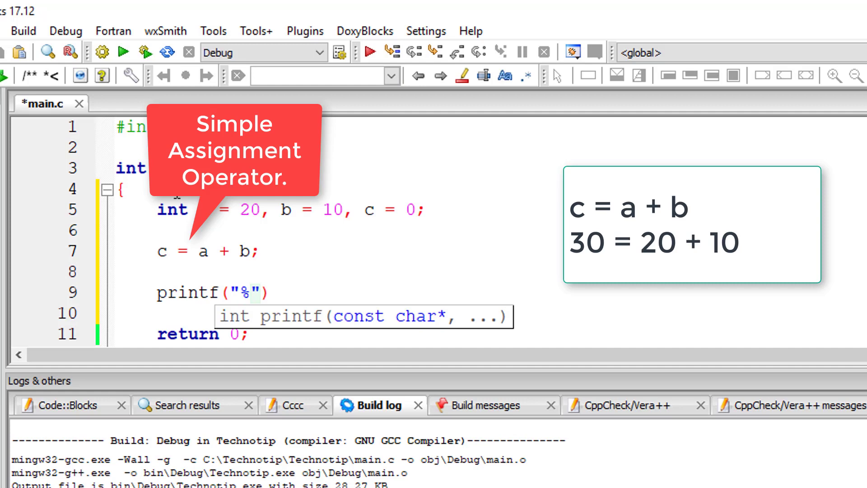
type("d\\n\\n\", c")
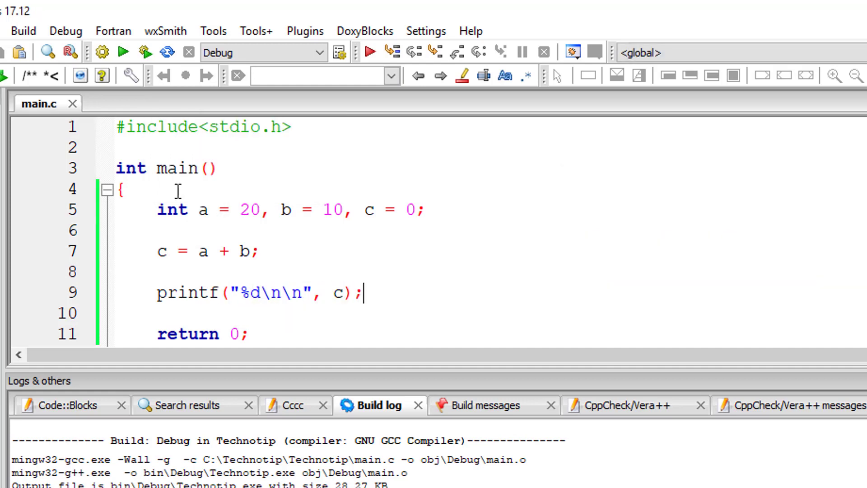
Step: Remove variable b and the c = a + b line so only a = 20 and c = 0 remain
left_click(124, 52)
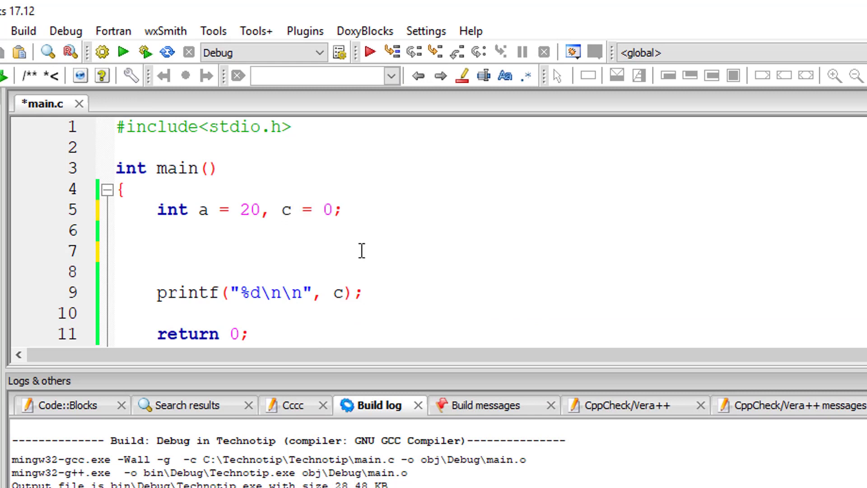
Step: Write c += a; on line 7 with the comment // c = c + a; and save
type("c = c +")
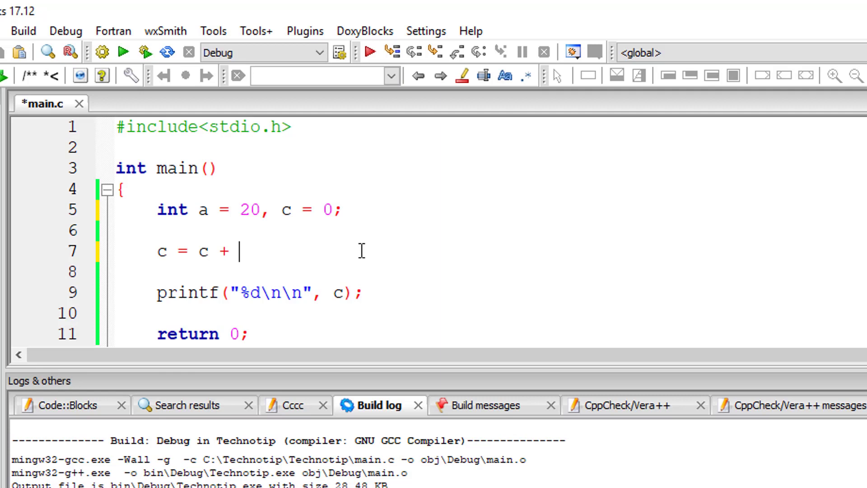
type("a;")
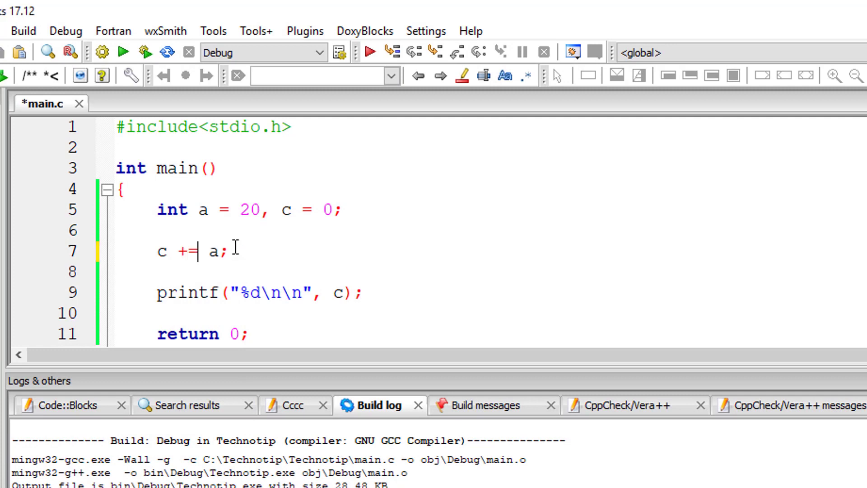
type("//")
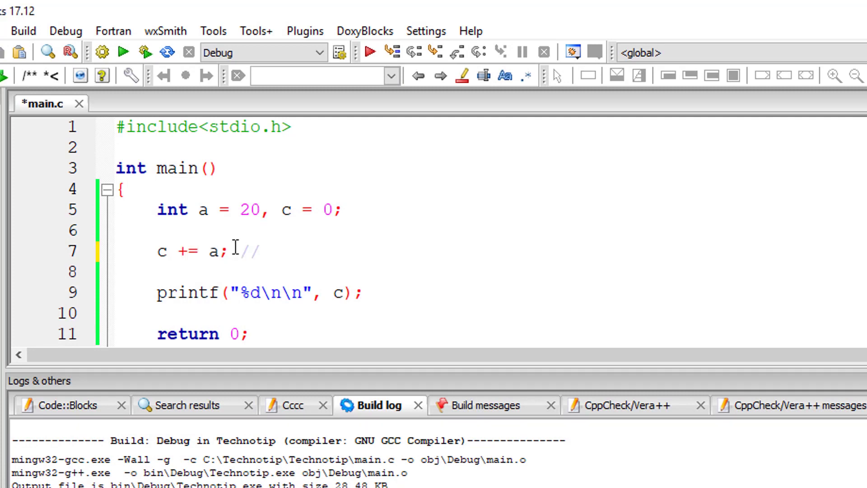
type("c = c + a;")
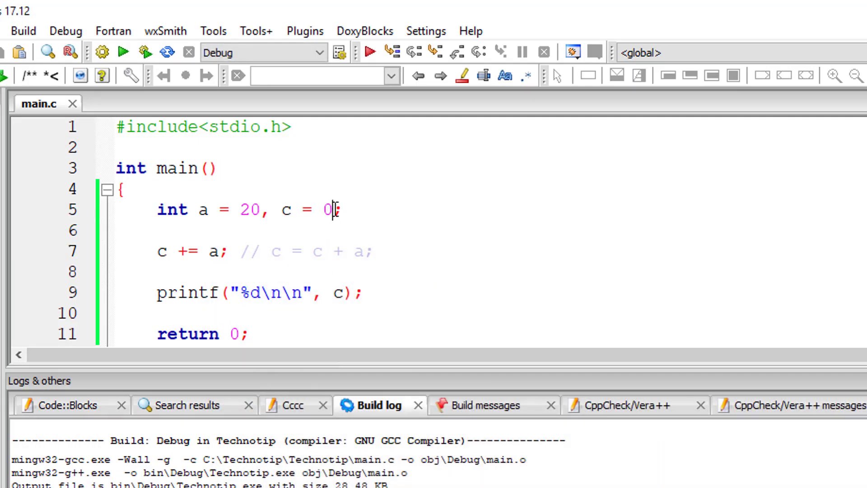
Step: Start c at 1, drop the comment and change line 7 to c -= a;
type("1")
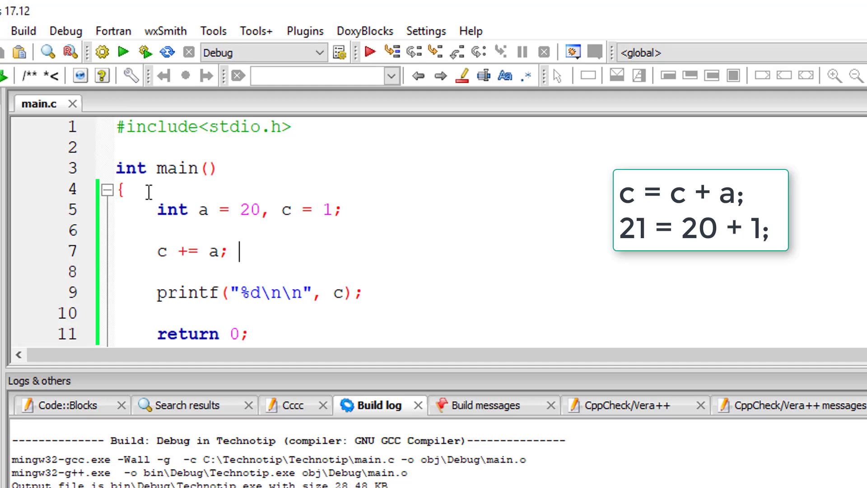
left_click(123, 52)
type("-")
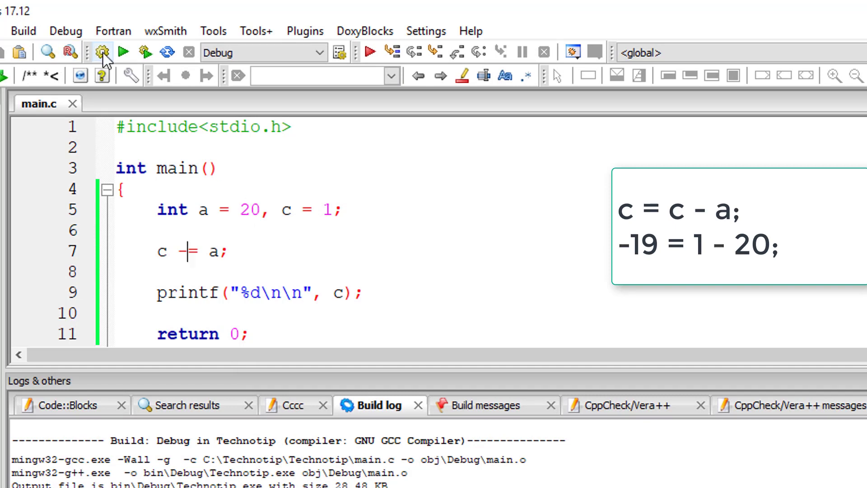
Step: Run the subtraction version, then change line 7 to c *= a; with a = 2 and c = 2
left_click(123, 51)
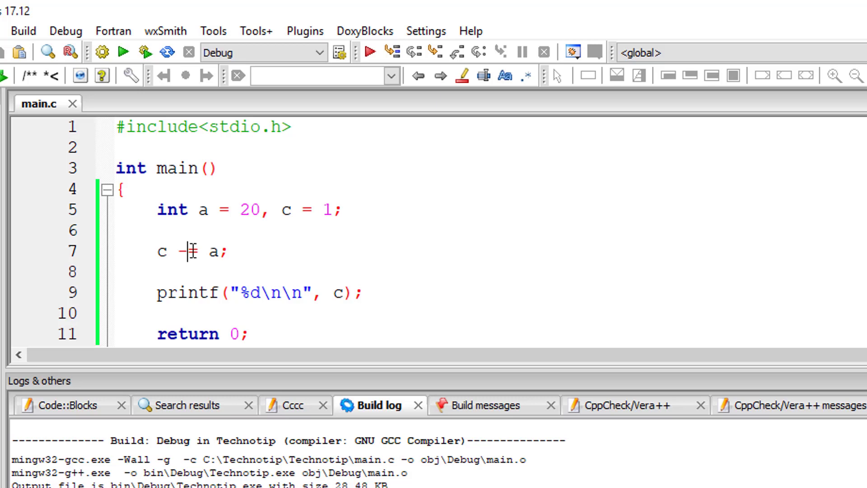
type("*")
left_click(487, 210)
type("2")
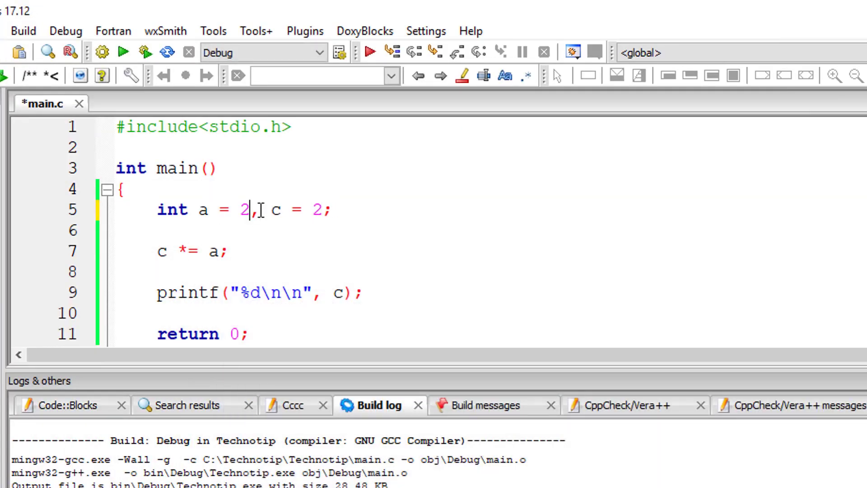
Step: Set c = 20, run c /= a, then change to c %= a and run to see output 0
type("0")
left_click(261, 251)
type("/")
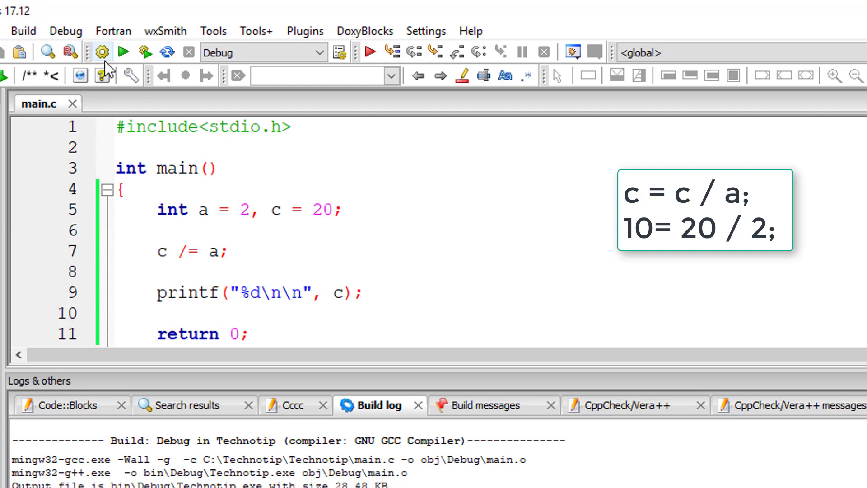
left_click(144, 52)
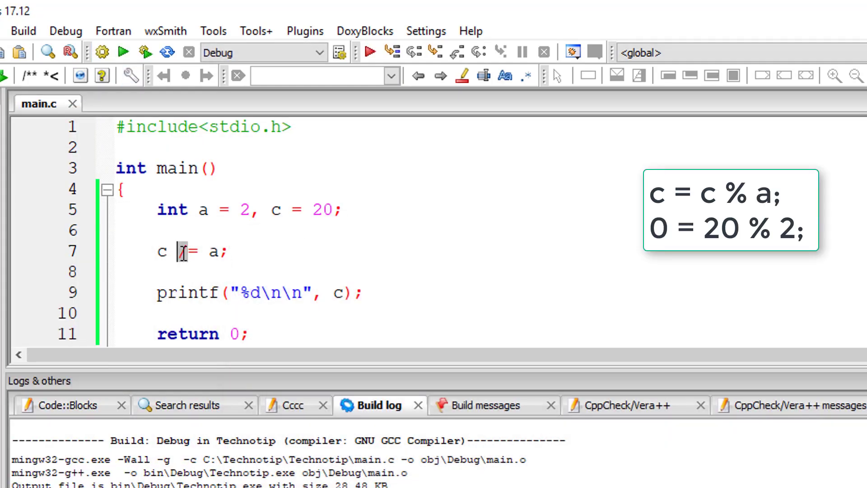
type("%")
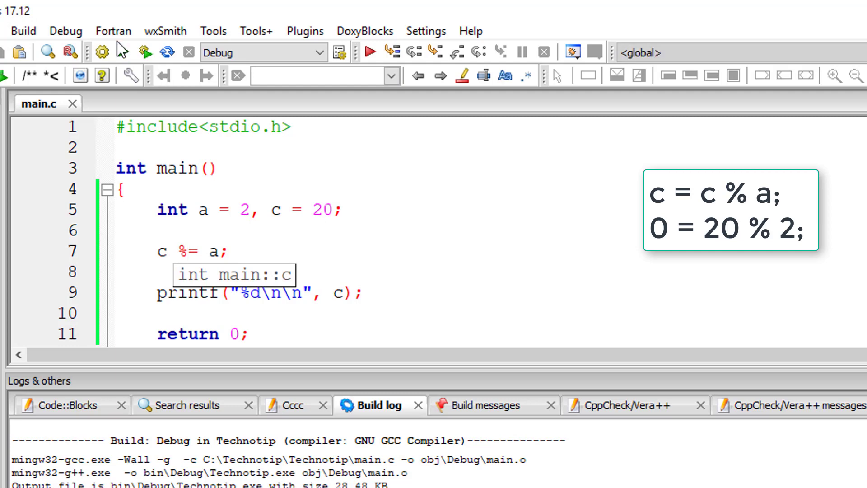
left_click(369, 52)
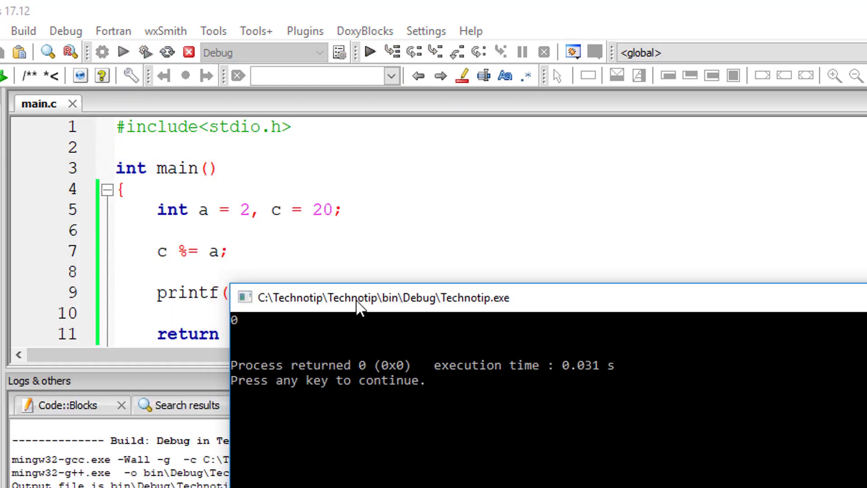